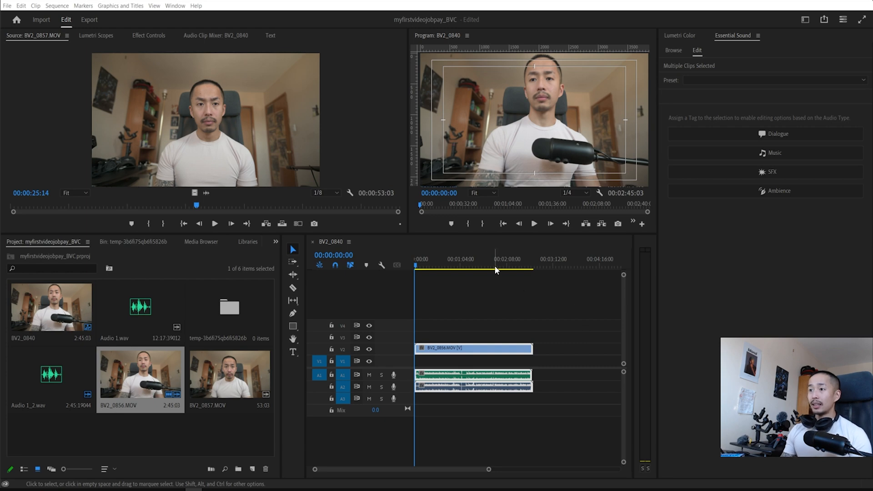
Launch the FireCut extension from Window > Extensions and dock it beside the Essential Sound panel
{"action": "left_click", "coordinate": [501, 259]}
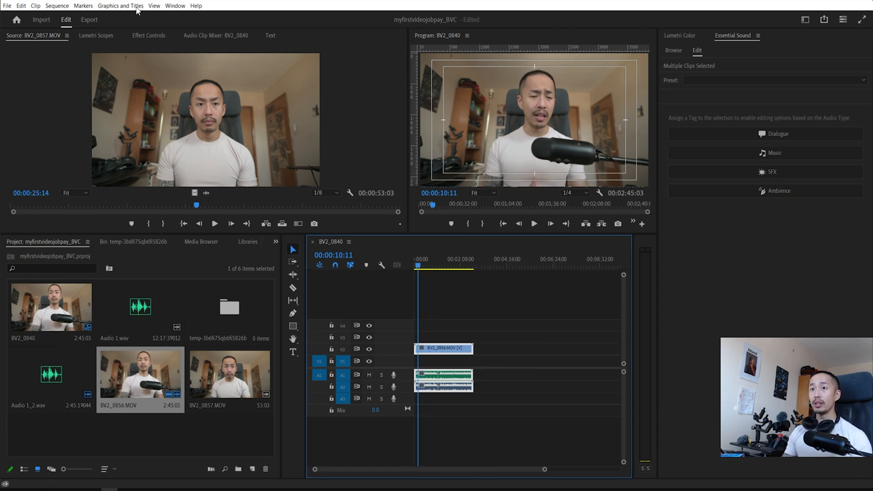
{"action": "left_click", "coordinate": [174, 5]}
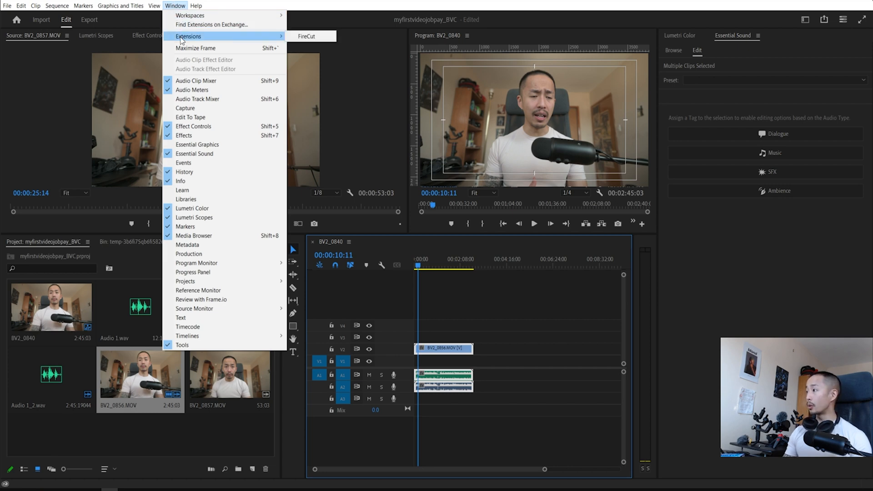
{"action": "mouse_move", "coordinate": [305, 36]}
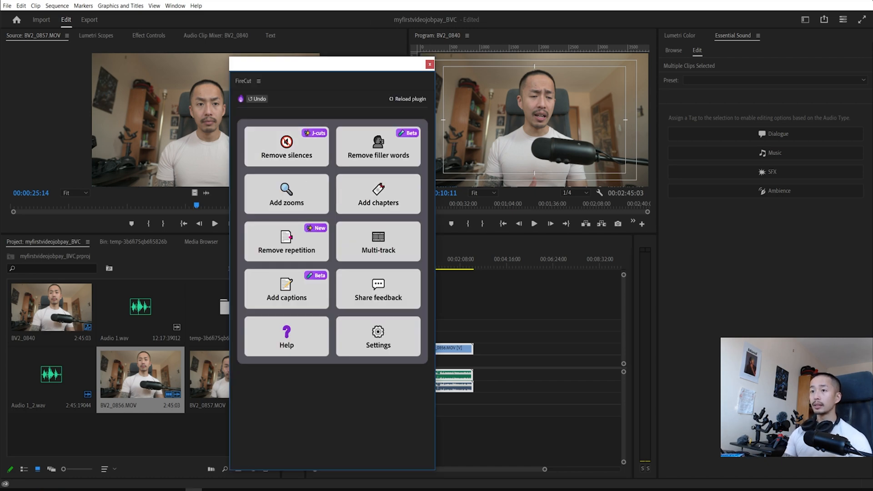
{"action": "mouse_move", "coordinate": [322, 172]}
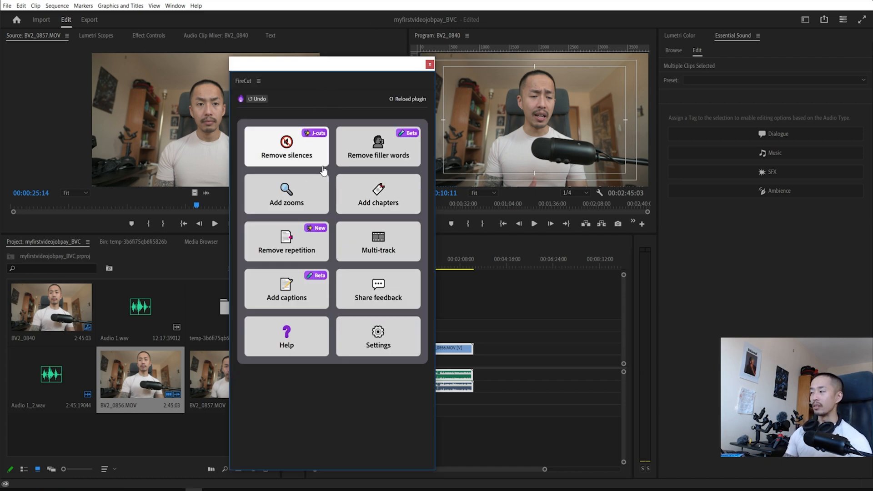
{"action": "mouse_move", "coordinate": [287, 191]}
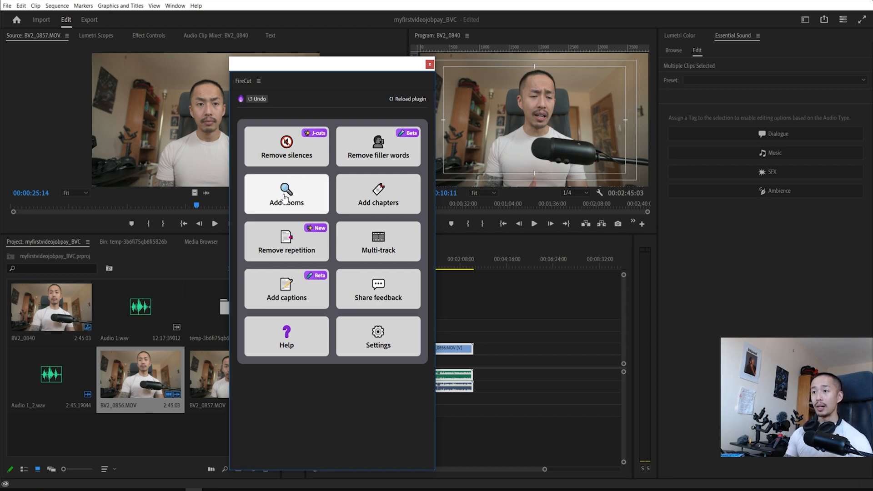
{"action": "mouse_move", "coordinate": [378, 257]}
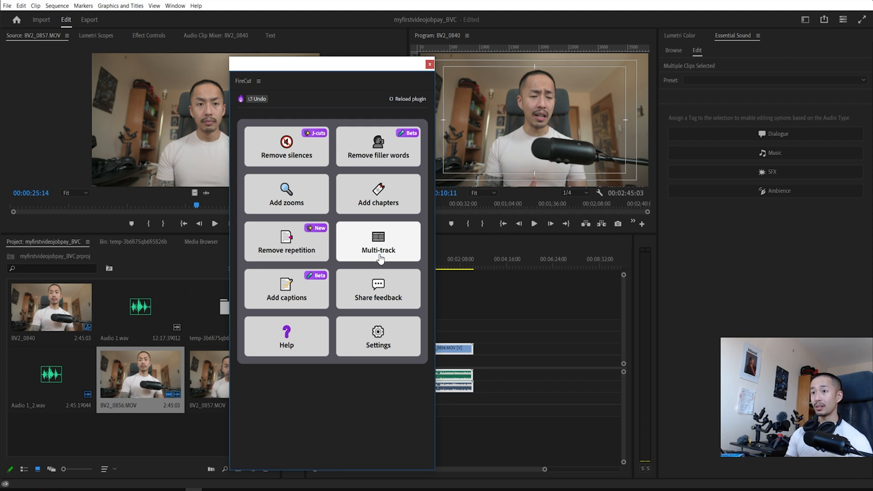
{"action": "mouse_move", "coordinate": [285, 193]}
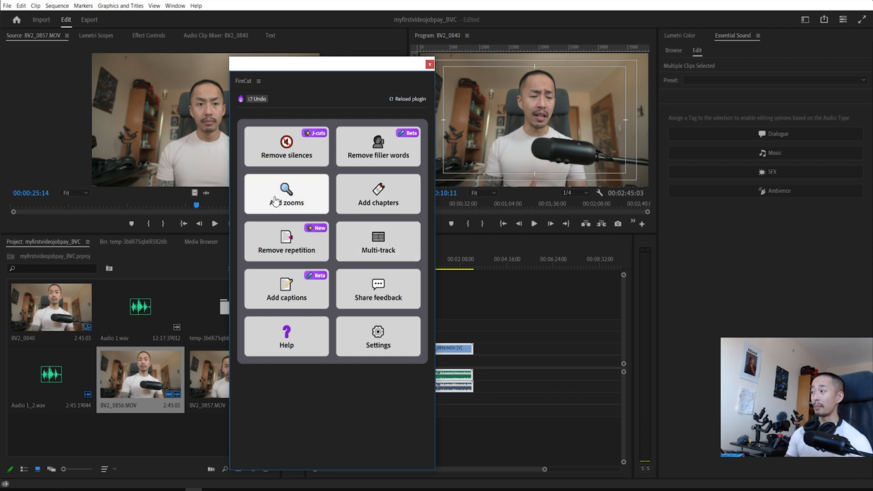
{"action": "mouse_move", "coordinate": [269, 212]}
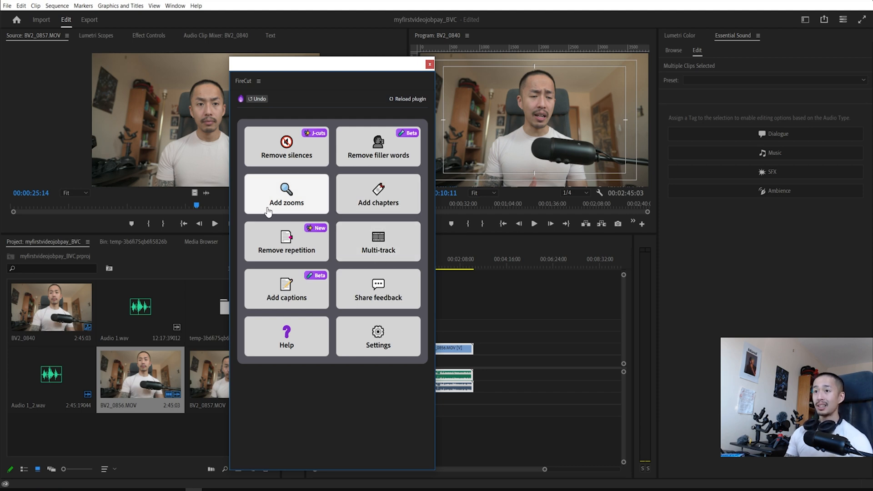
{"action": "mouse_move", "coordinate": [295, 169]}
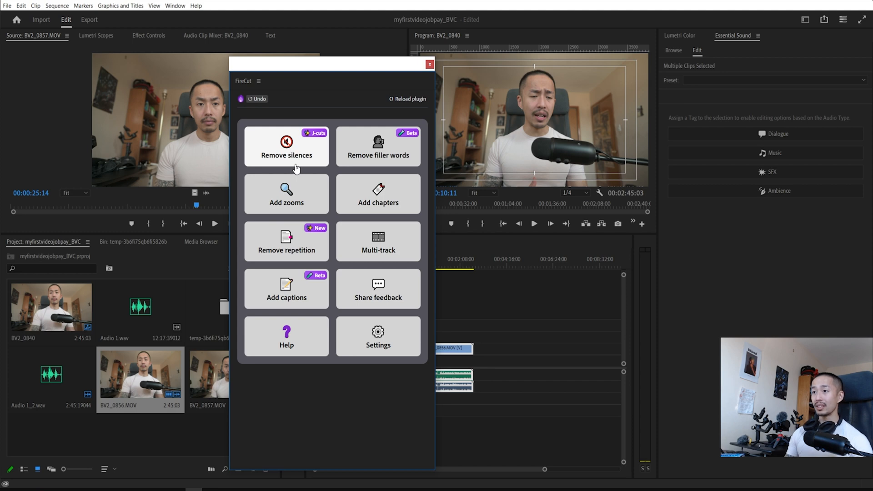
{"action": "mouse_move", "coordinate": [377, 155]}
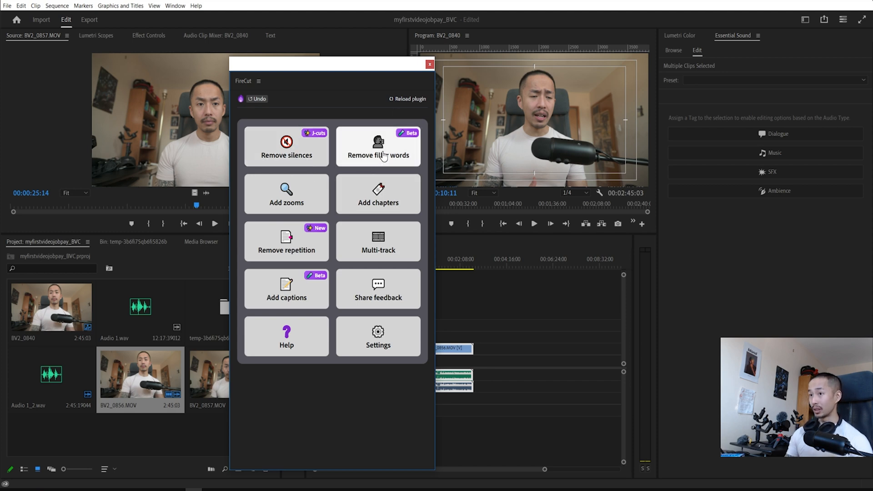
{"action": "left_click", "coordinate": [429, 65]}
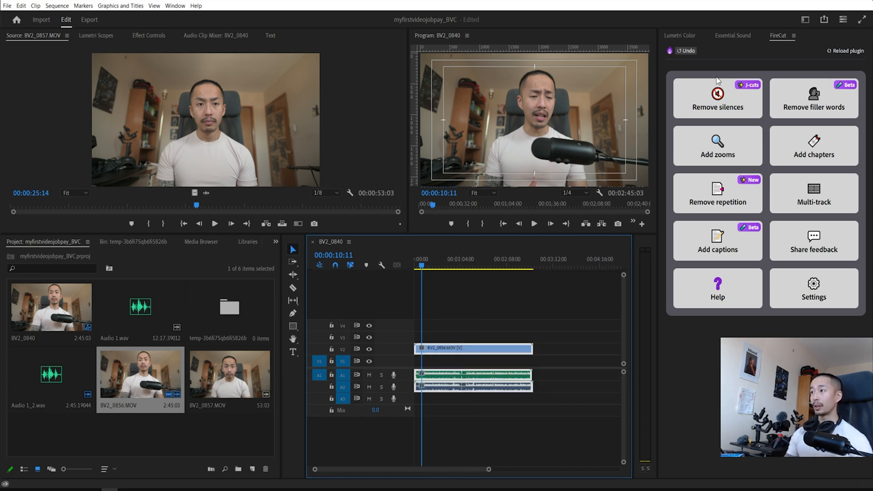
Run Remove silences with a slightly loose cut, Audio 1–3, over the full sequence
{"action": "left_click", "coordinate": [717, 97]}
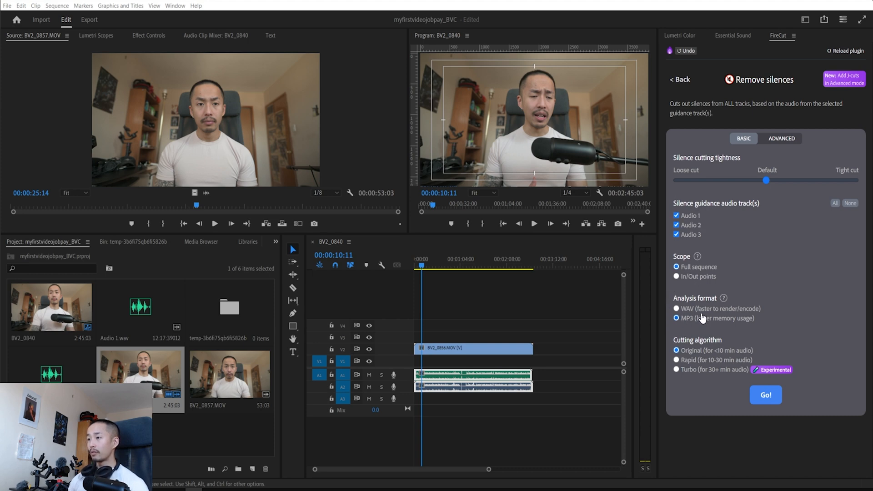
{"action": "mouse_move", "coordinate": [717, 371]}
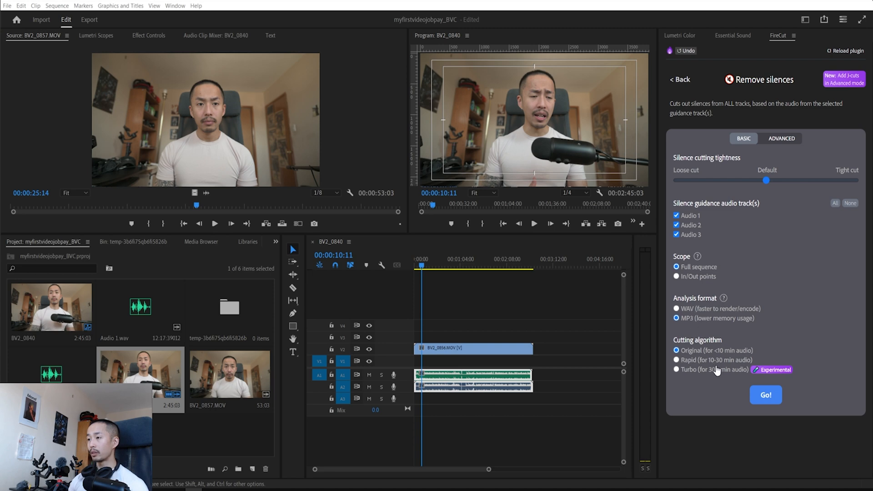
{"action": "mouse_move", "coordinate": [751, 182]}
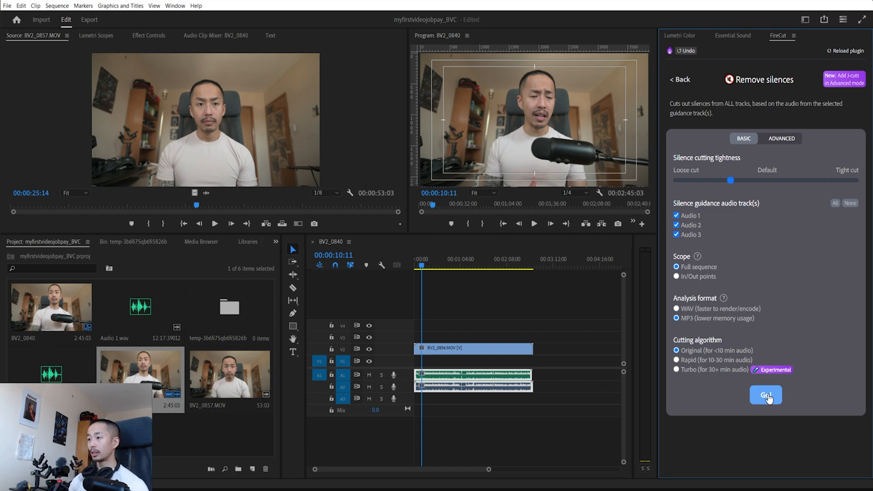
{"action": "left_click", "coordinate": [765, 394]}
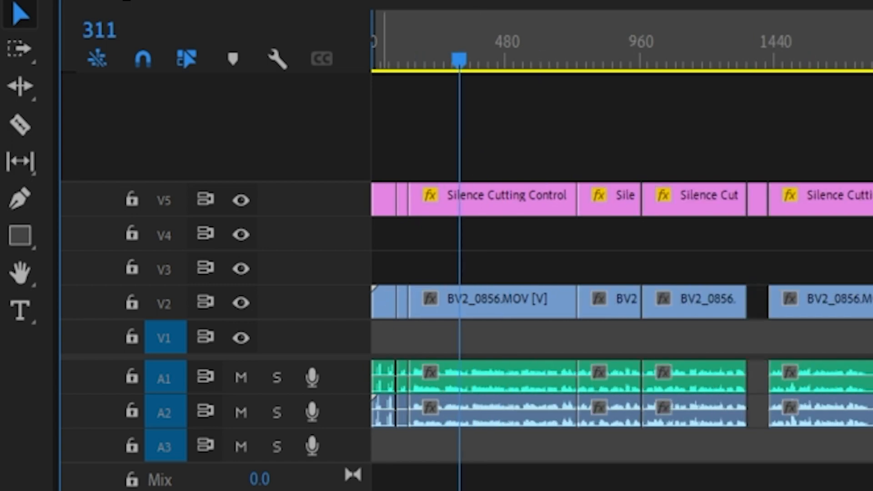
Review the chopped clips, dismiss the 'Cut 19 silences' notice and return to the FireCut menu
{"action": "scroll", "scroll_direction": "down", "scroll_amount": 3}
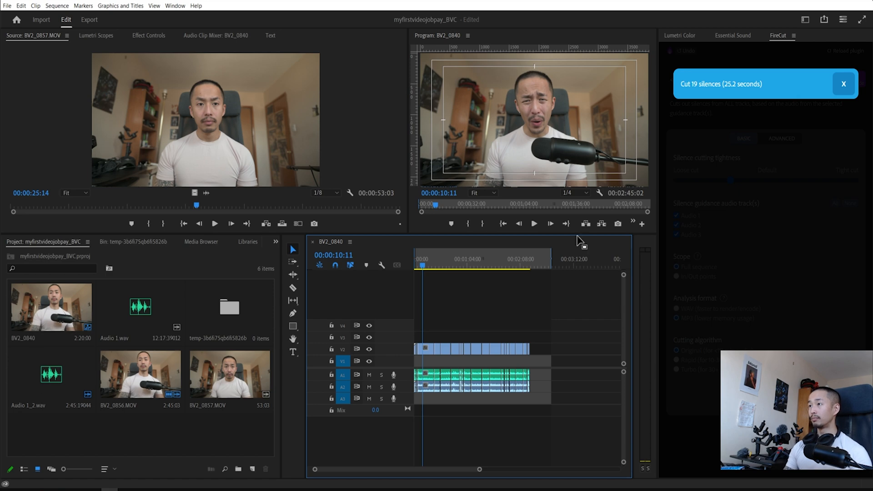
{"action": "mouse_move", "coordinate": [844, 84]}
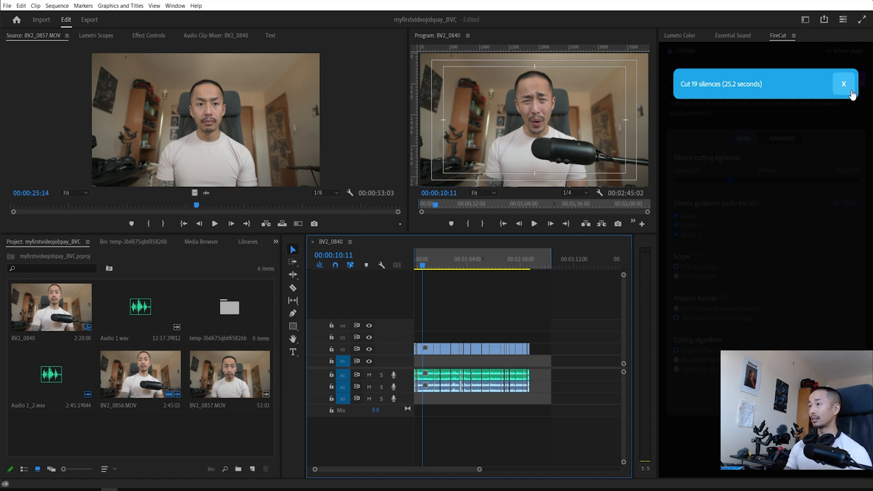
{"action": "left_click", "coordinate": [845, 84]}
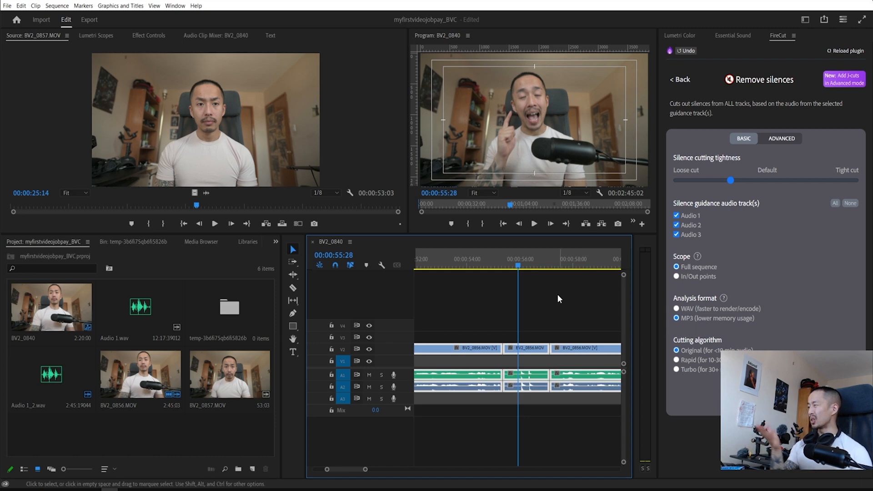
{"action": "mouse_move", "coordinate": [548, 310]}
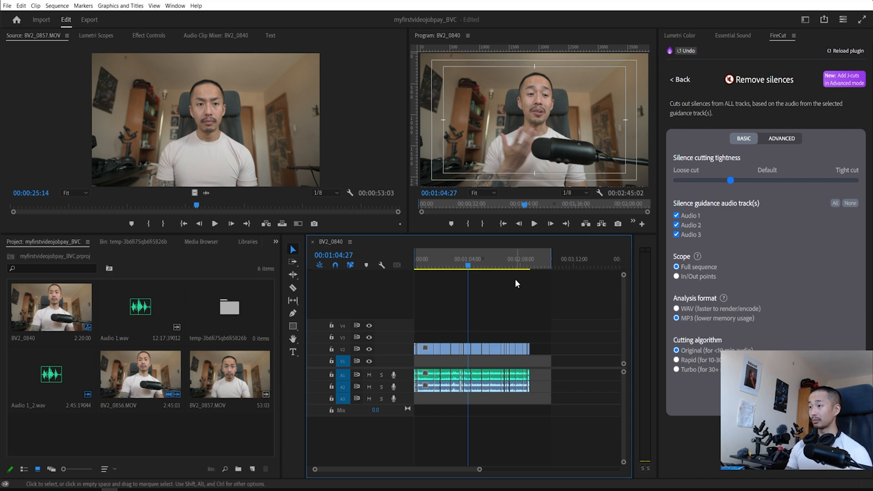
{"action": "left_click", "coordinate": [678, 79]}
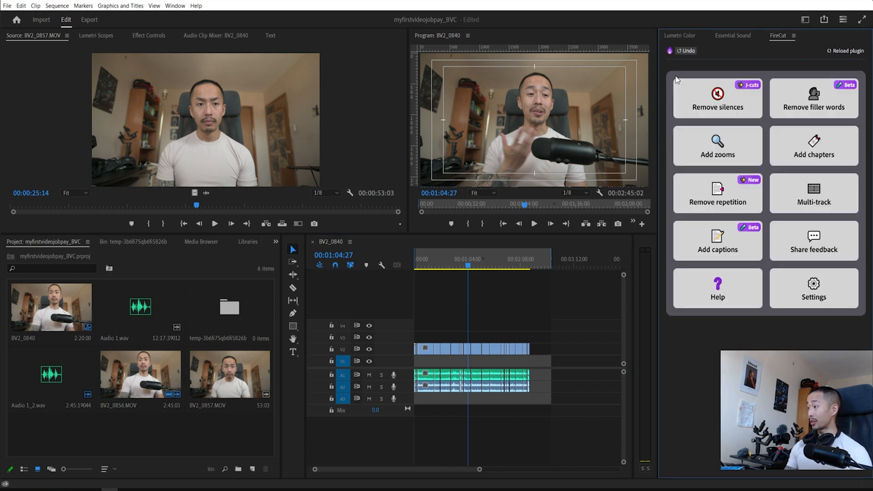
{"action": "mouse_move", "coordinate": [545, 267]}
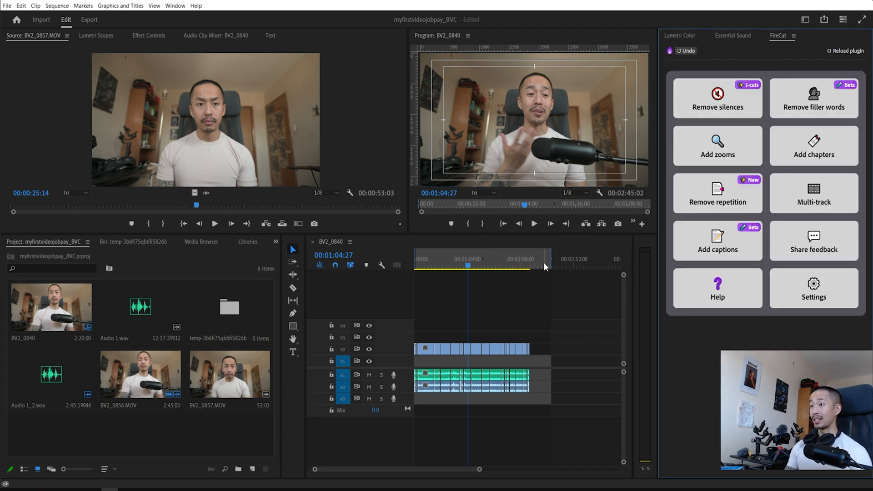
Run Add zooms with Animated style, 0.4 duration and 120 scale
{"action": "left_click", "coordinate": [718, 145]}
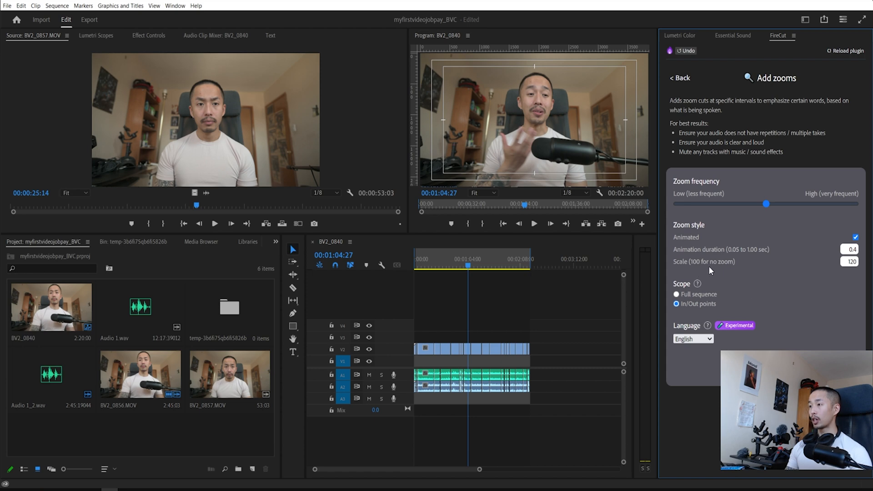
{"action": "mouse_move", "coordinate": [866, 256]}
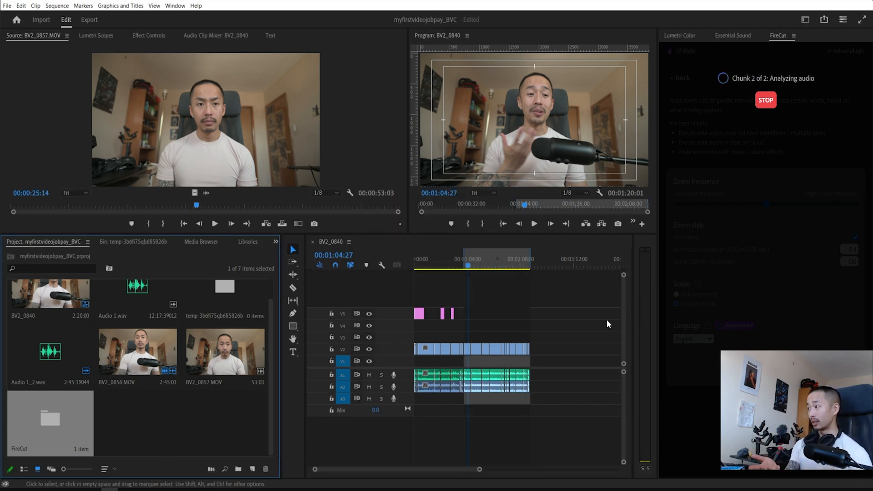
{"action": "left_click", "coordinate": [765, 100]}
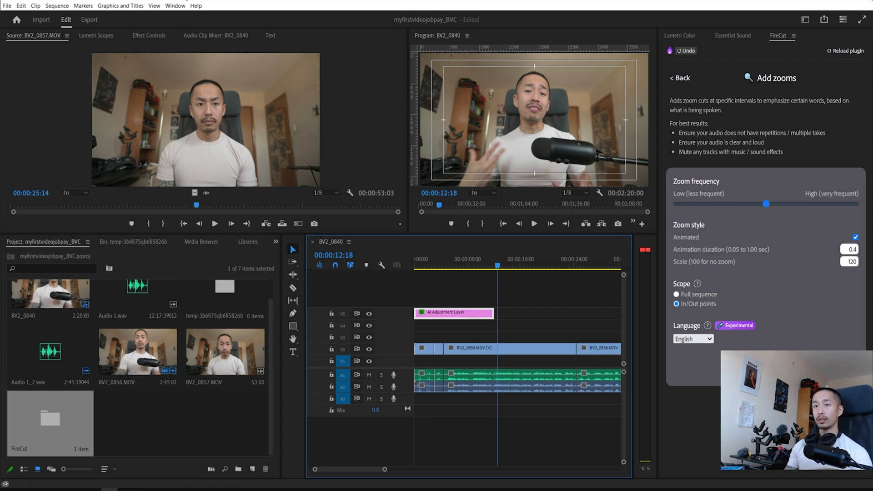
Inspect the AI Adjustment Layer's Transform scale keyframes in Effect Controls
{"action": "left_click", "coordinate": [148, 36]}
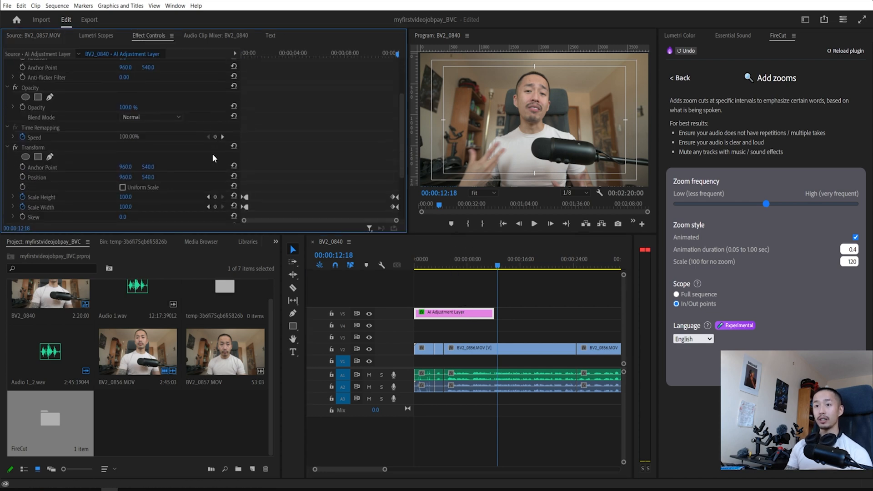
{"action": "scroll", "scroll_direction": "down", "scroll_amount": 3}
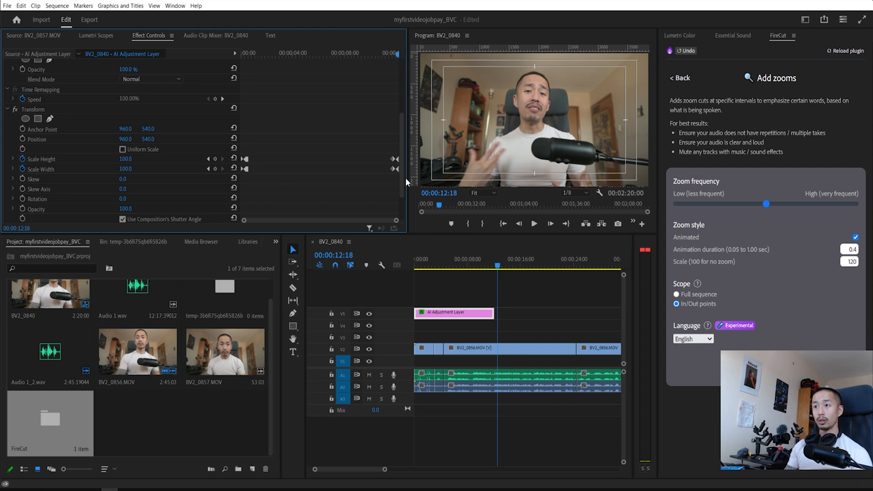
{"action": "scroll", "scroll_direction": "down", "scroll_amount": 3}
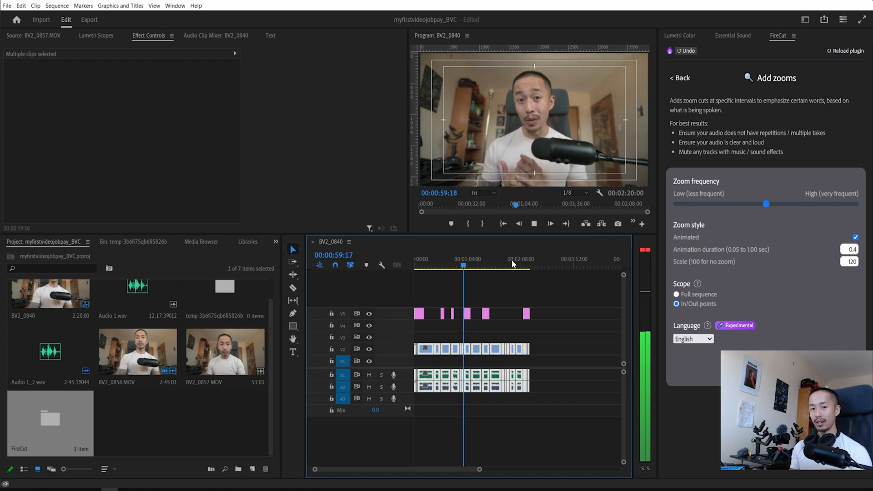
Run Detect chapters on the full sequence in English, yielding nine chapters from Introduction to Conclusion
{"action": "left_click", "coordinate": [678, 77]}
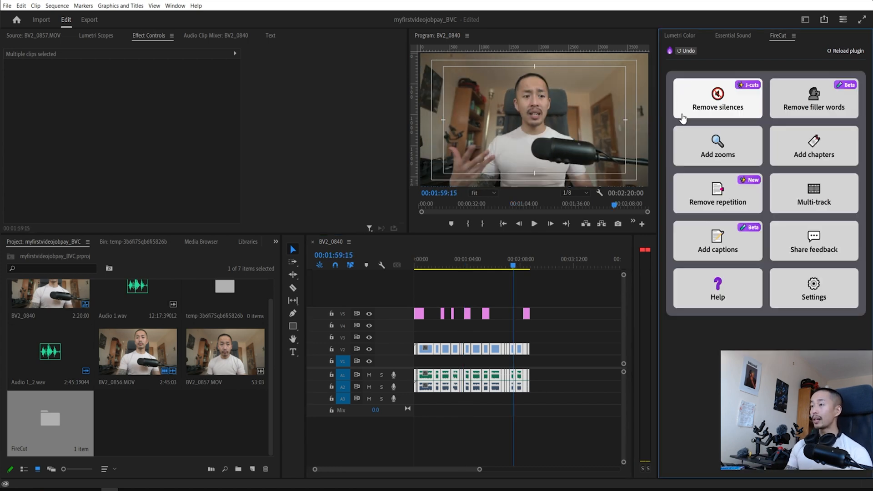
{"action": "left_click", "coordinate": [812, 145]}
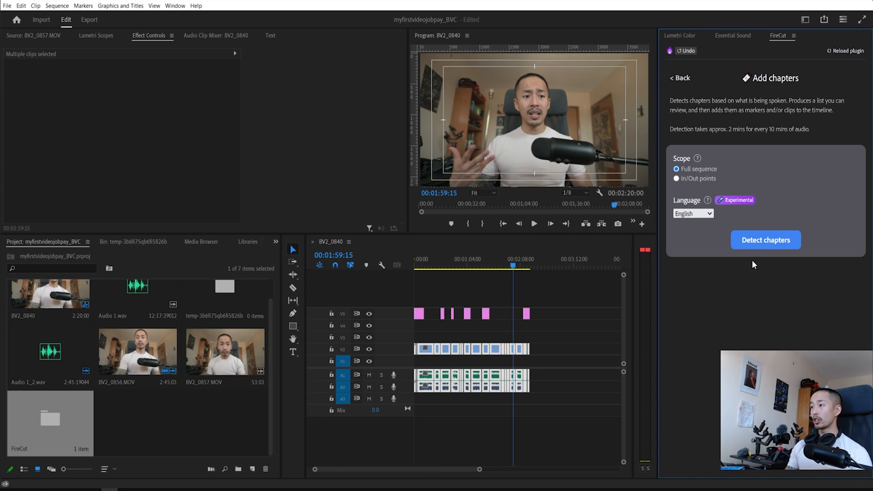
{"action": "mouse_move", "coordinate": [763, 256]}
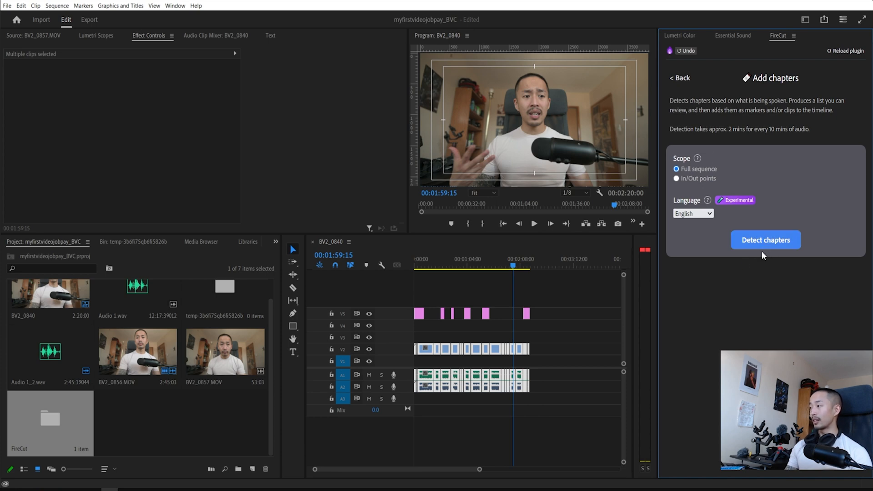
{"action": "left_click", "coordinate": [765, 240]}
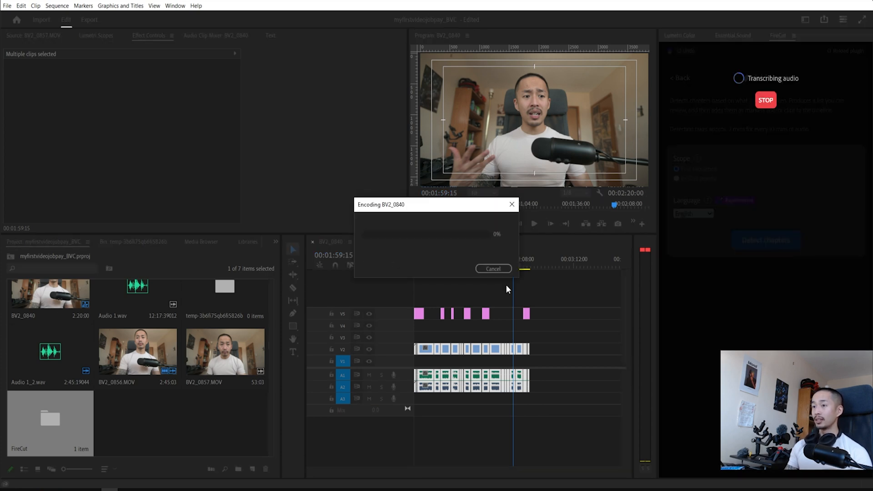
{"action": "left_click", "coordinate": [492, 268]}
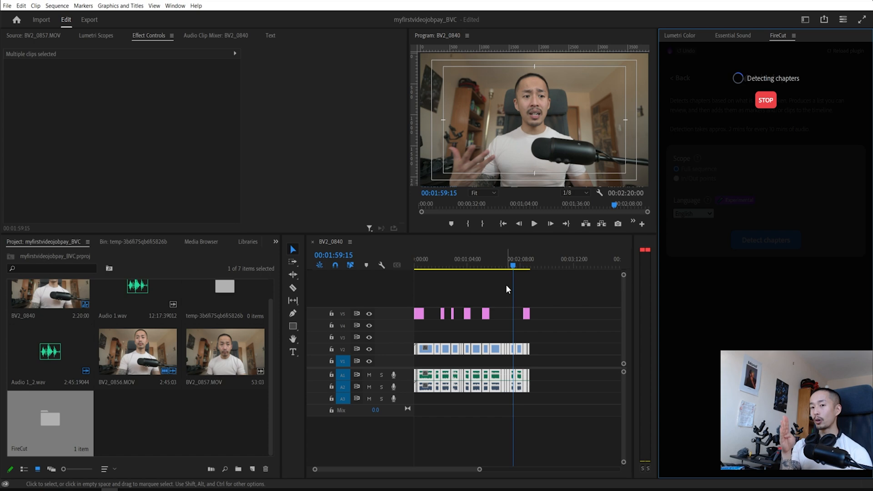
{"action": "left_click", "coordinate": [765, 100]}
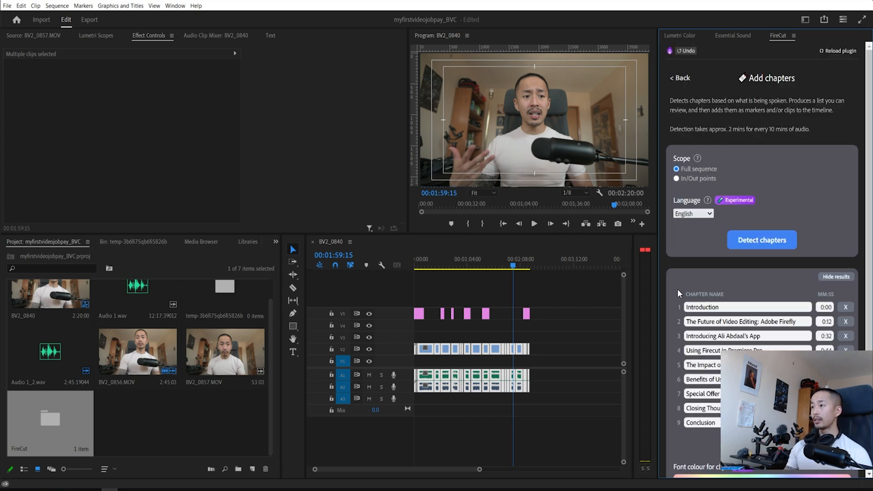
Add the detected chapters to the timeline as ruler markers and title card clips on V6
{"action": "scroll", "scroll_direction": "down", "scroll_amount": 3}
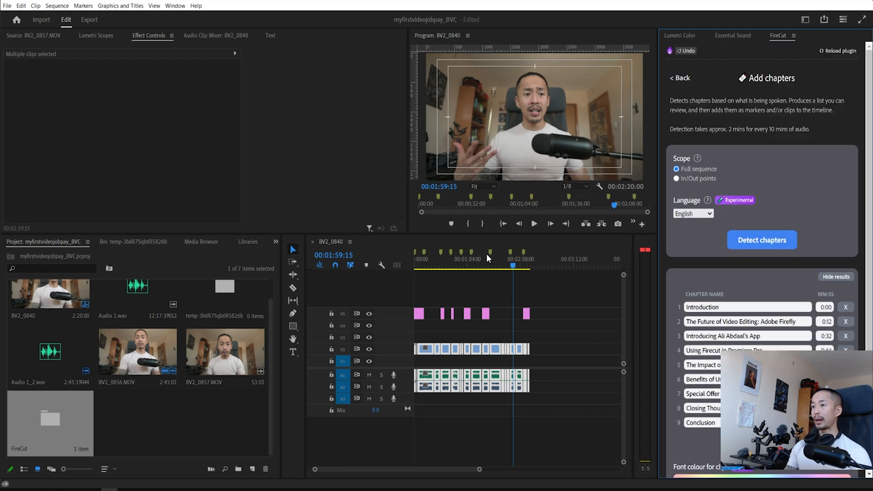
{"action": "mouse_move", "coordinate": [431, 256]}
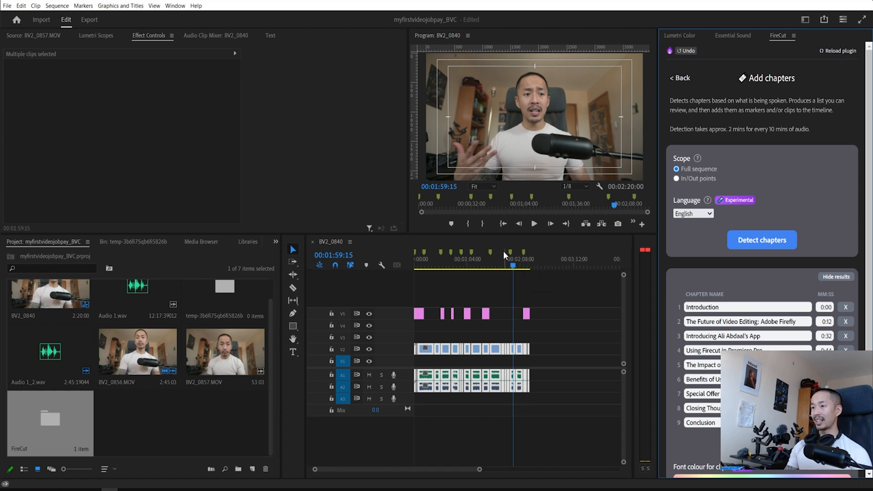
{"action": "mouse_move", "coordinate": [432, 256]}
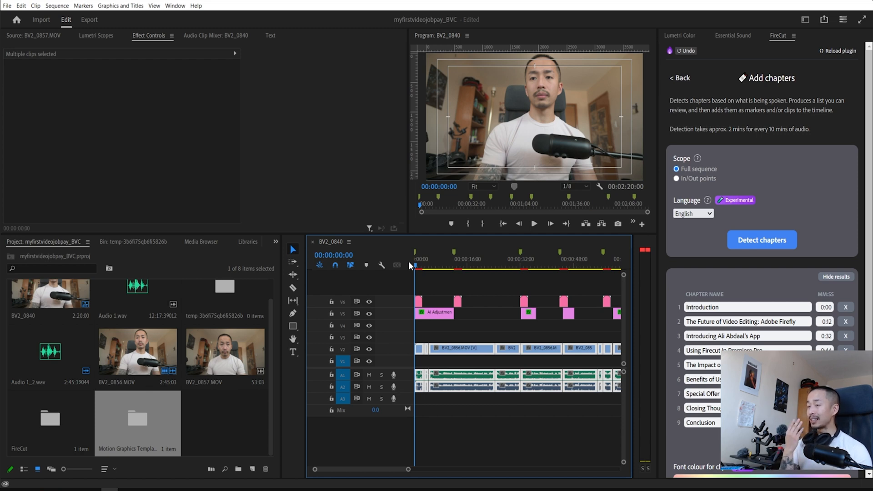
Preview the 'The Future of Video Editing: Adobe Firefly' title card, then jump to around 32 seconds
{"action": "left_click", "coordinate": [453, 259]}
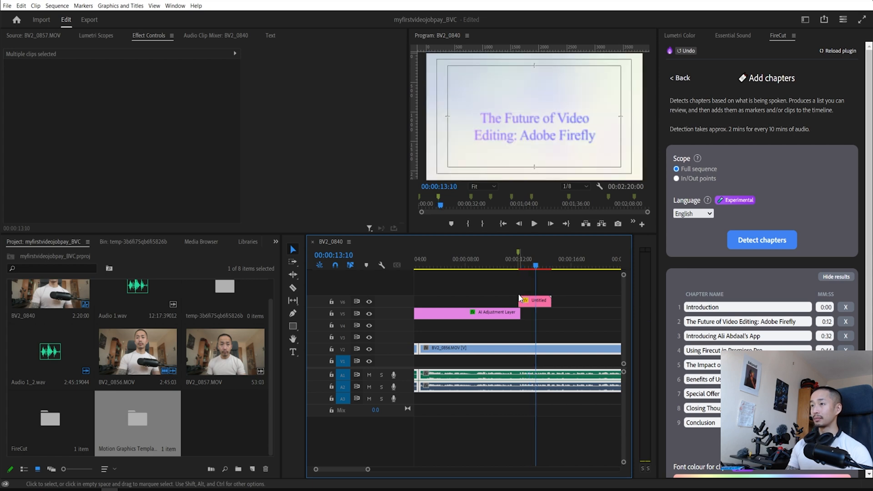
{"action": "scroll", "scroll_direction": "down", "scroll_amount": 3}
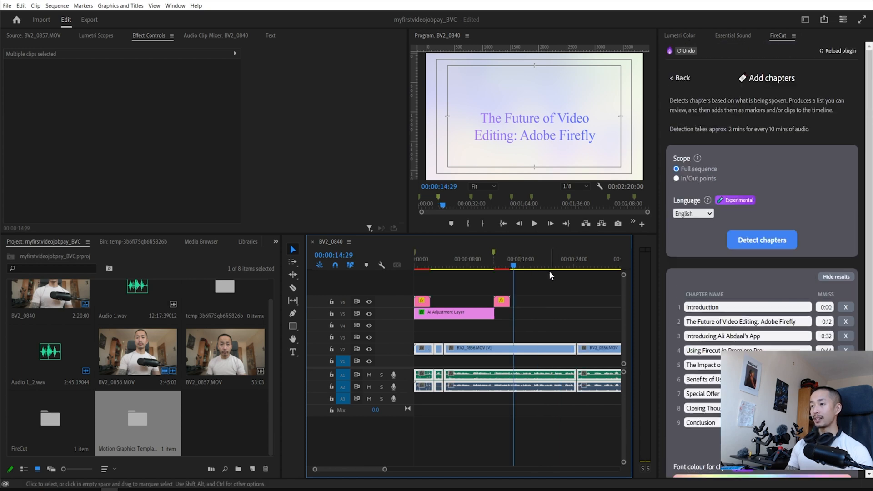
{"action": "left_click", "coordinate": [470, 259]}
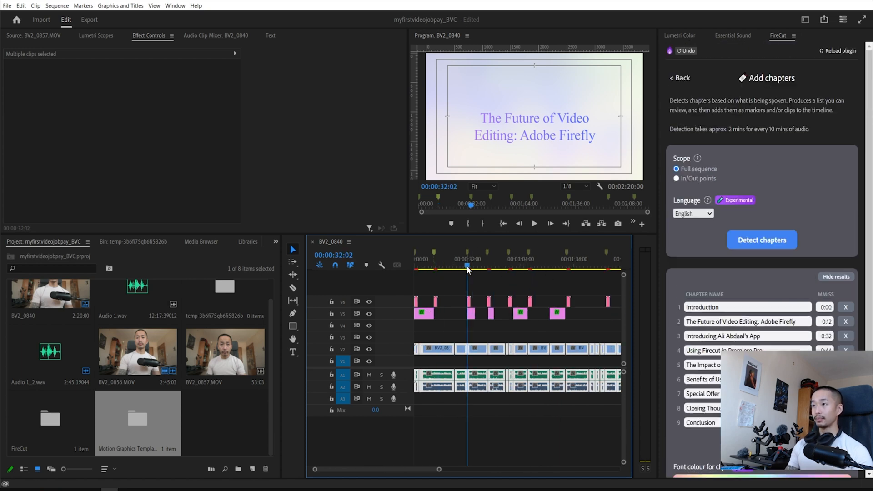